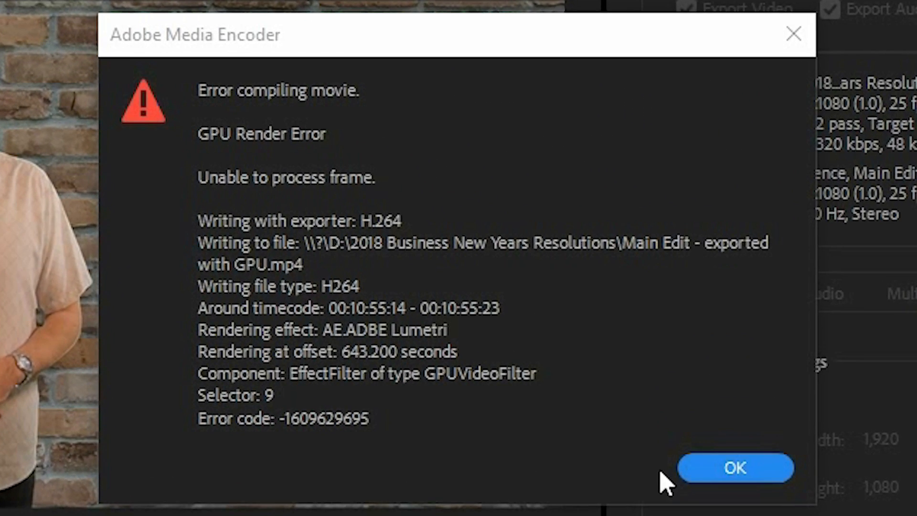
{"action": "mouse_move", "coordinate": [239, 138]}
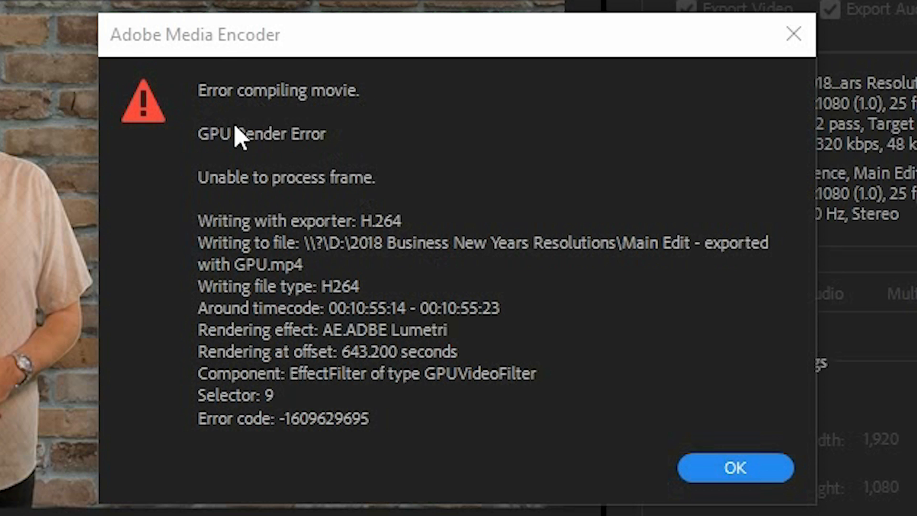
{"action": "mouse_move", "coordinate": [252, 193]}
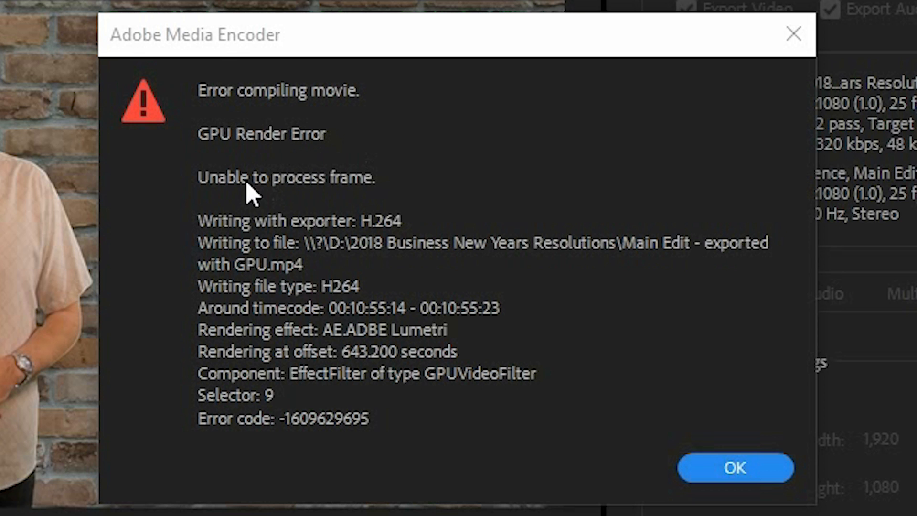
{"action": "mouse_move", "coordinate": [444, 228]}
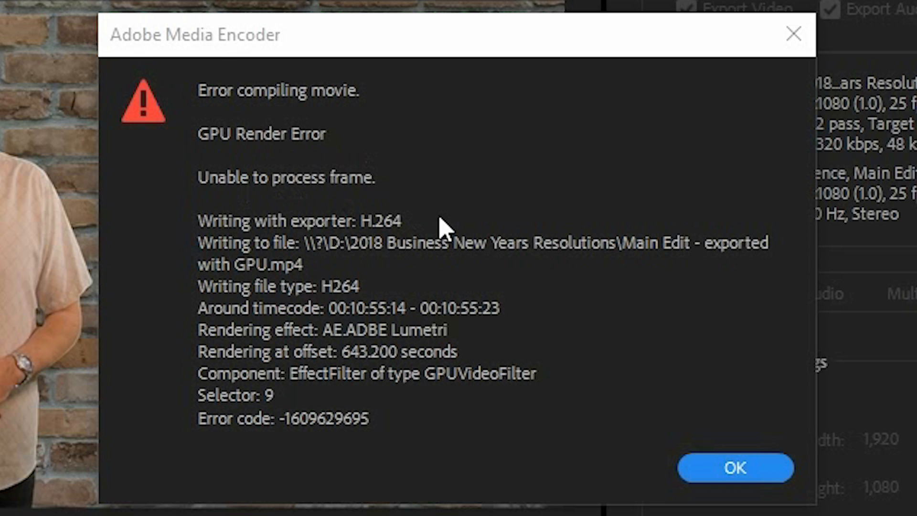
{"action": "mouse_move", "coordinate": [389, 316]}
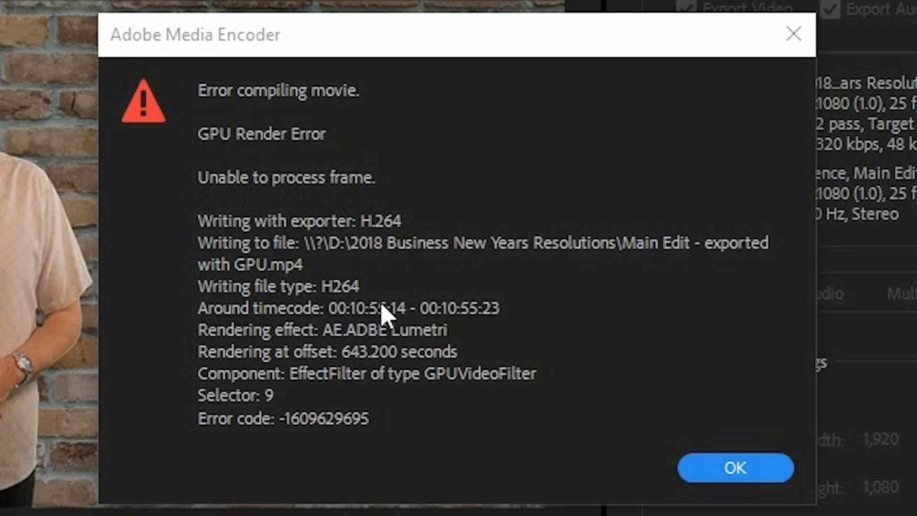
{"action": "mouse_move", "coordinate": [333, 353]}
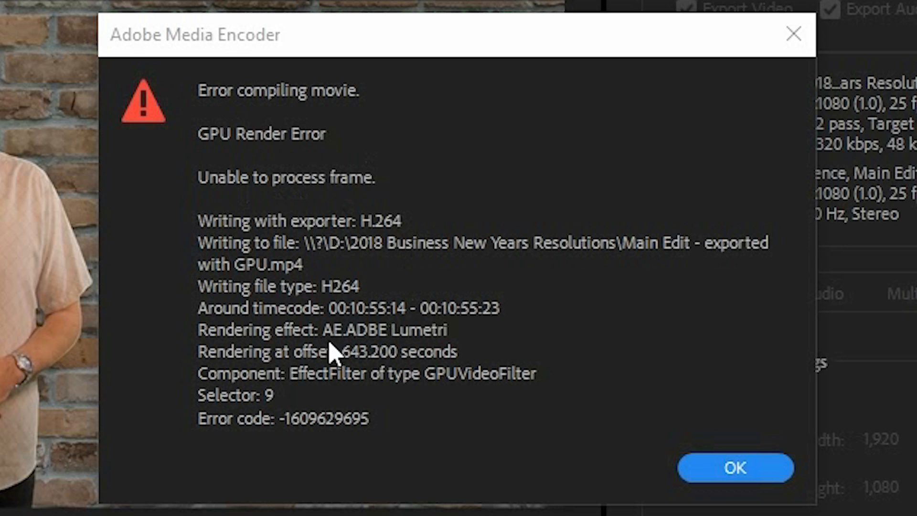
{"action": "mouse_move", "coordinate": [401, 351]}
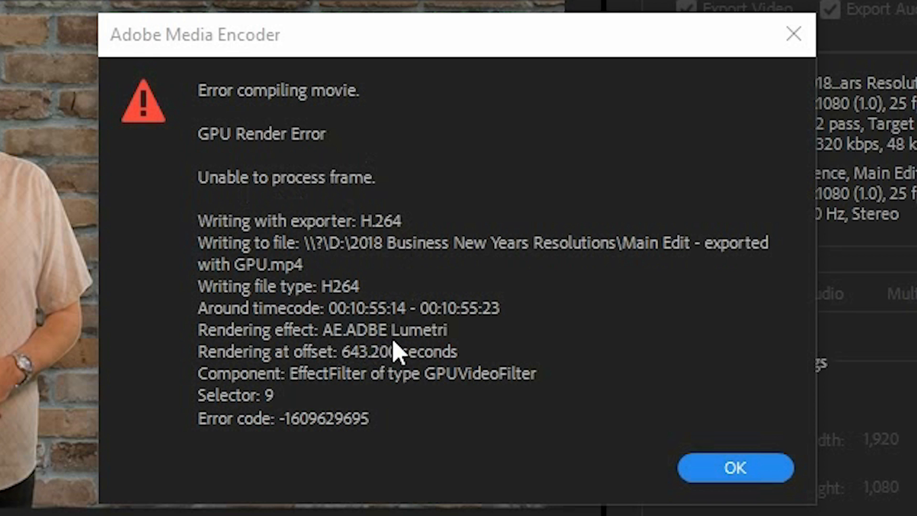
{"action": "mouse_move", "coordinate": [497, 338]}
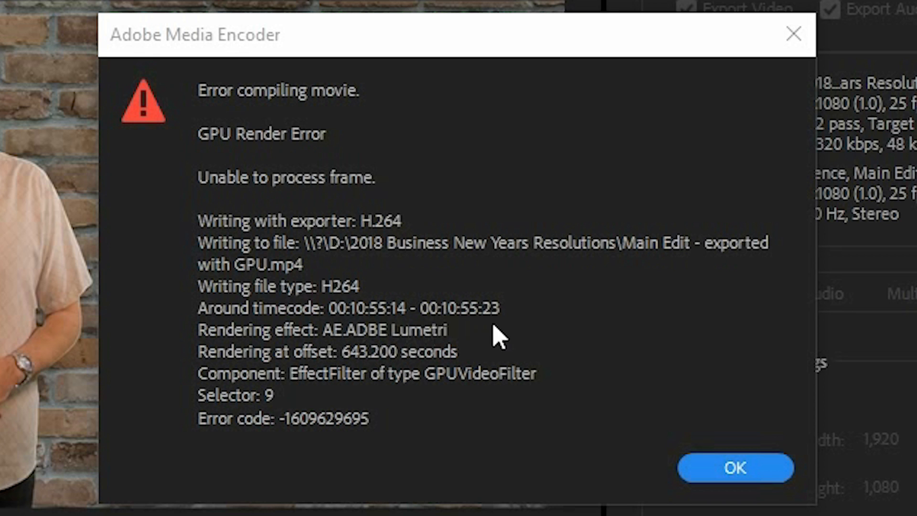
{"action": "mouse_move", "coordinate": [345, 327]}
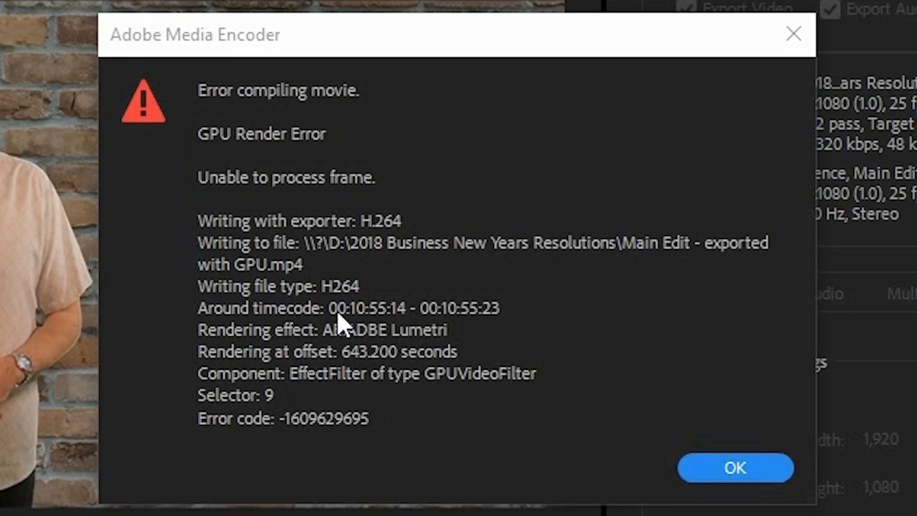
{"action": "mouse_move", "coordinate": [448, 336]}
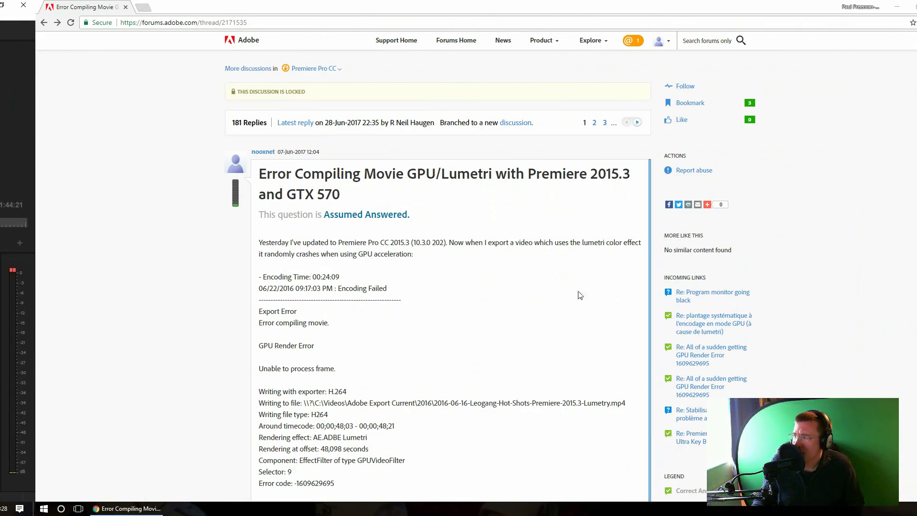
Follow the 'discussion' link to the branched GPU/Lumetri compile error thread.
{"action": "scroll", "scroll_direction": "down", "scroll_amount": 3}
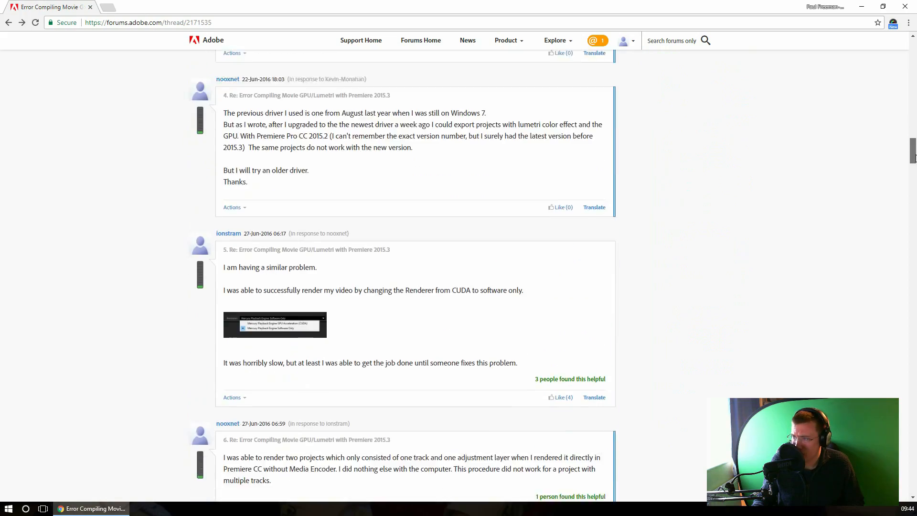
{"action": "scroll", "scroll_direction": "down", "scroll_amount": 3}
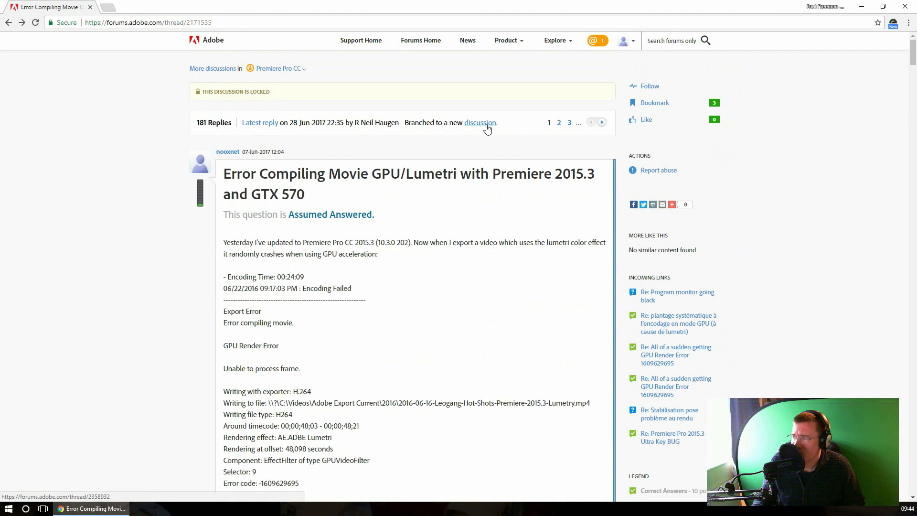
{"action": "left_click", "coordinate": [480, 122]}
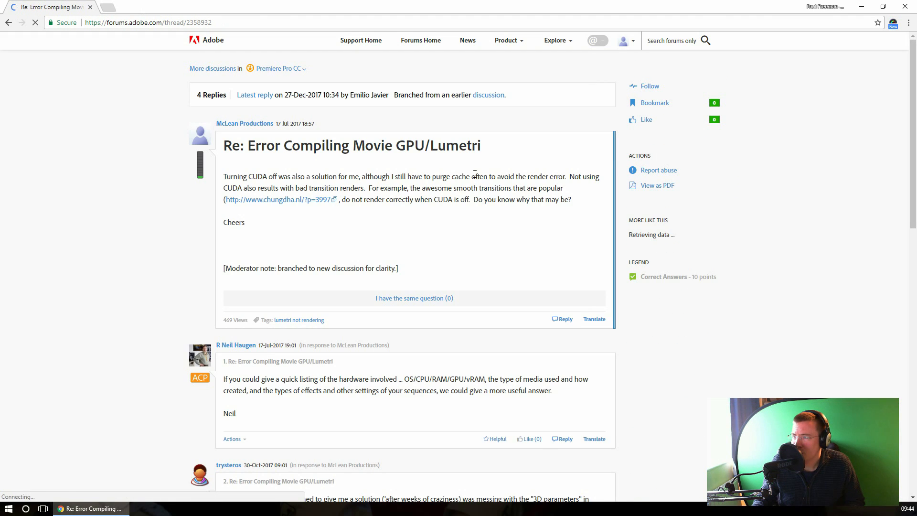
Scroll through all four replies to the end of the thread.
{"action": "scroll", "scroll_direction": "down", "scroll_amount": 3}
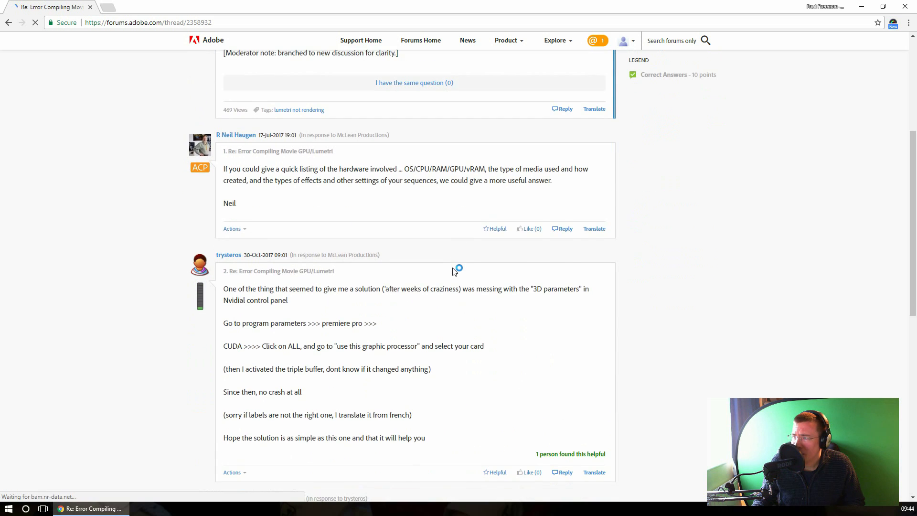
{"action": "scroll", "scroll_direction": "down", "scroll_amount": 3}
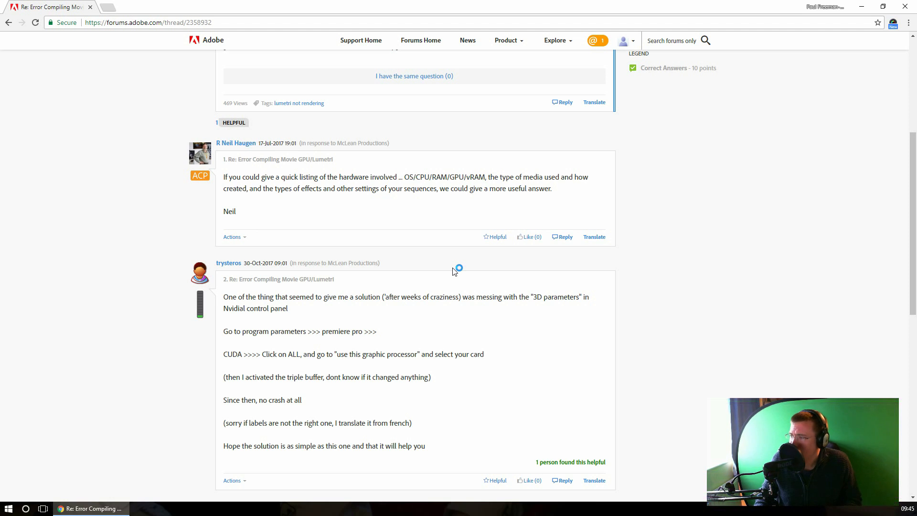
{"action": "scroll", "scroll_direction": "down", "scroll_amount": 3}
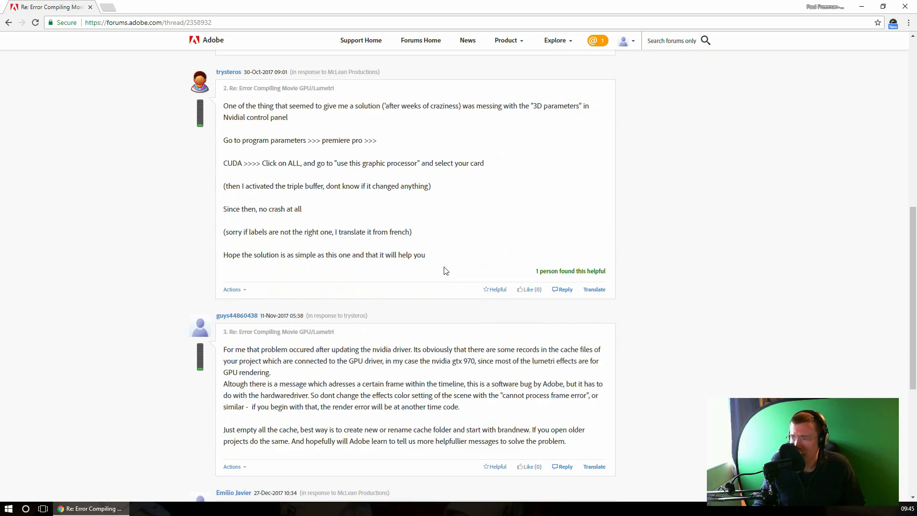
{"action": "scroll", "scroll_direction": "down", "scroll_amount": 3}
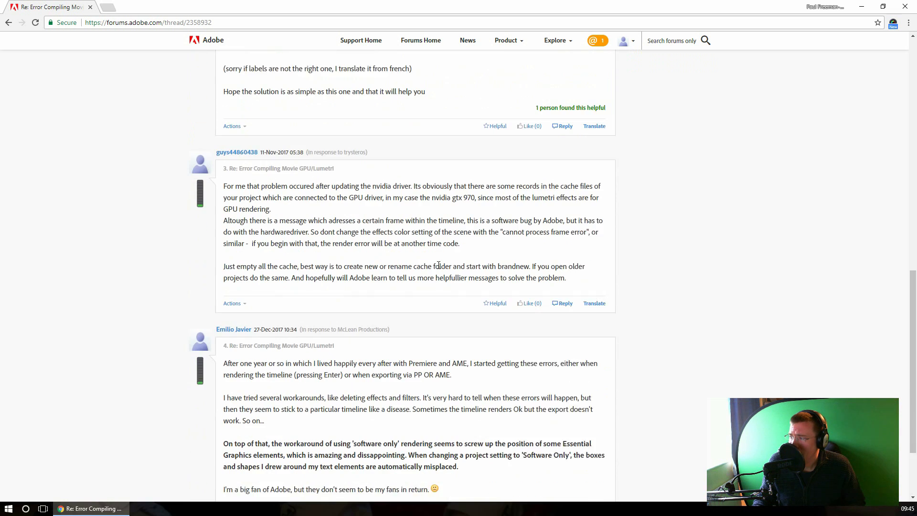
{"action": "scroll", "scroll_direction": "down", "scroll_amount": 3}
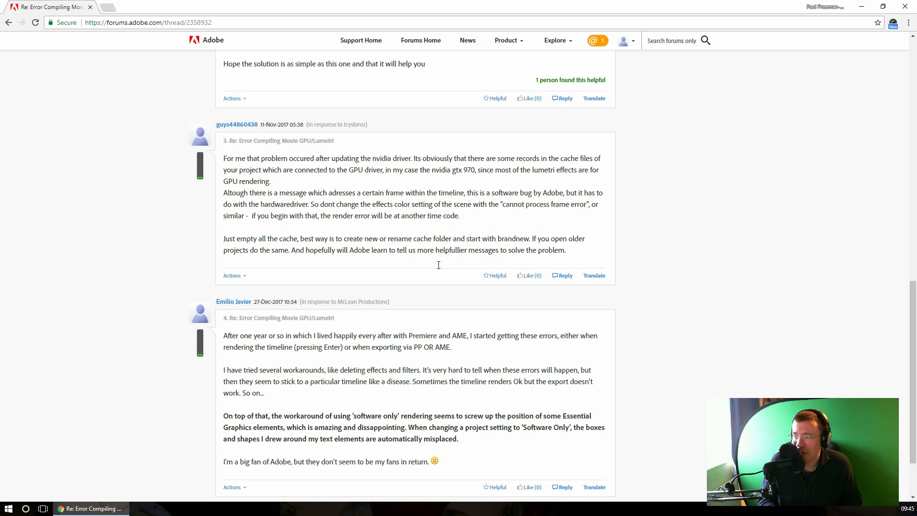
{"action": "mouse_move", "coordinate": [433, 271]}
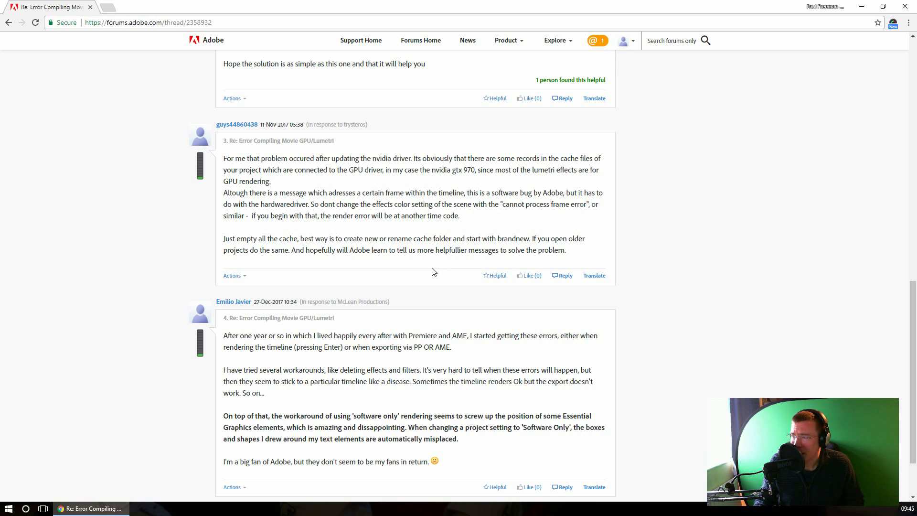
{"action": "scroll", "scroll_direction": "down", "scroll_amount": 3}
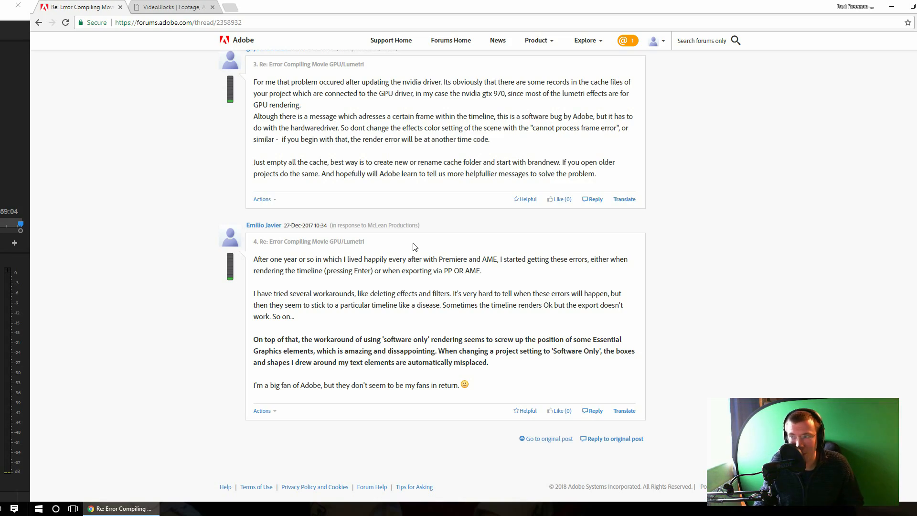
Switch to the VideoBlocks page and look over its stock footage offers.
{"action": "left_click", "coordinate": [173, 7]}
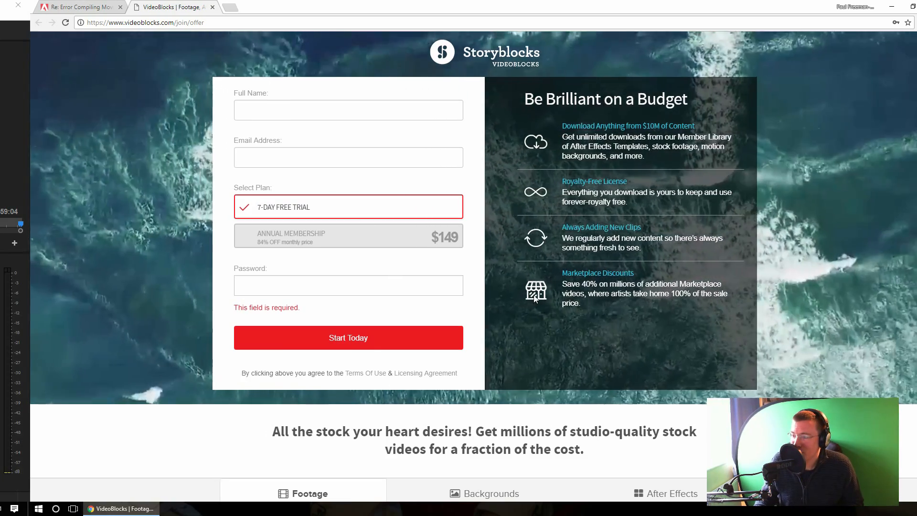
{"action": "scroll", "scroll_direction": "down", "scroll_amount": 3}
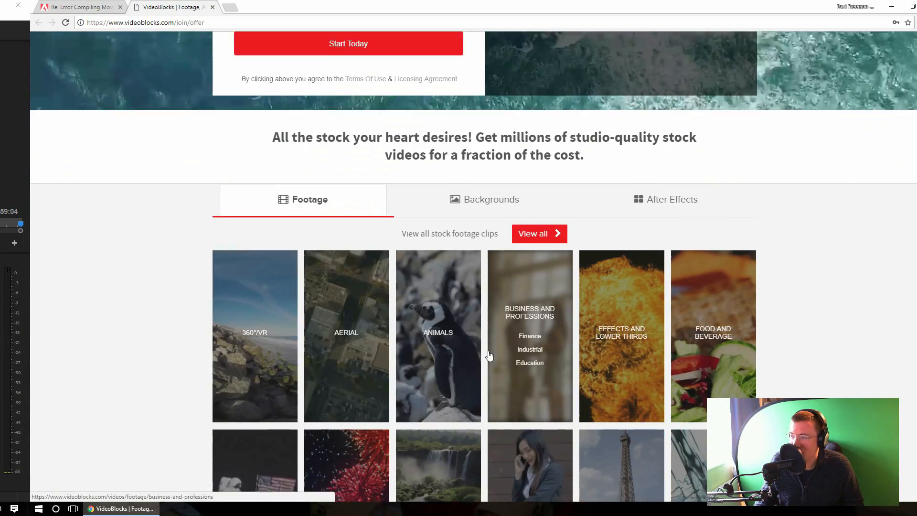
{"action": "scroll", "scroll_direction": "down", "scroll_amount": 3}
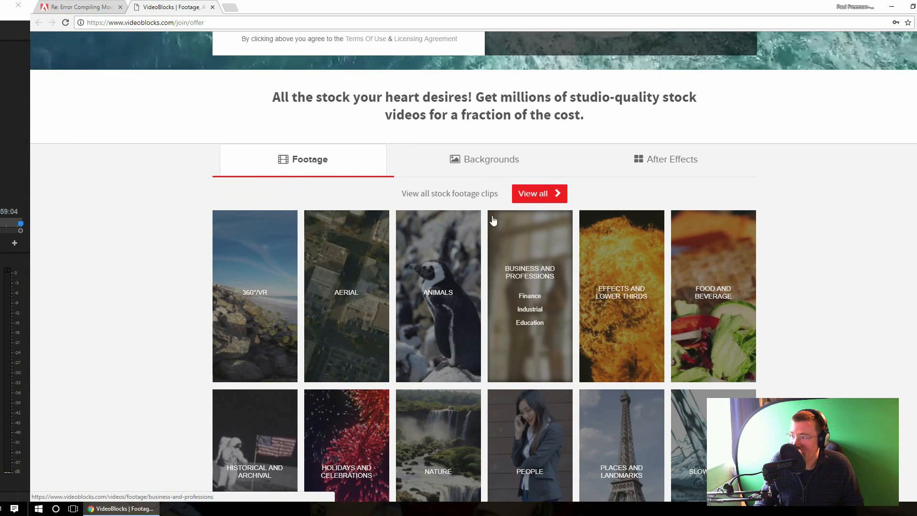
Browse the motion background and After Effects template categories.
{"action": "left_click", "coordinate": [489, 158]}
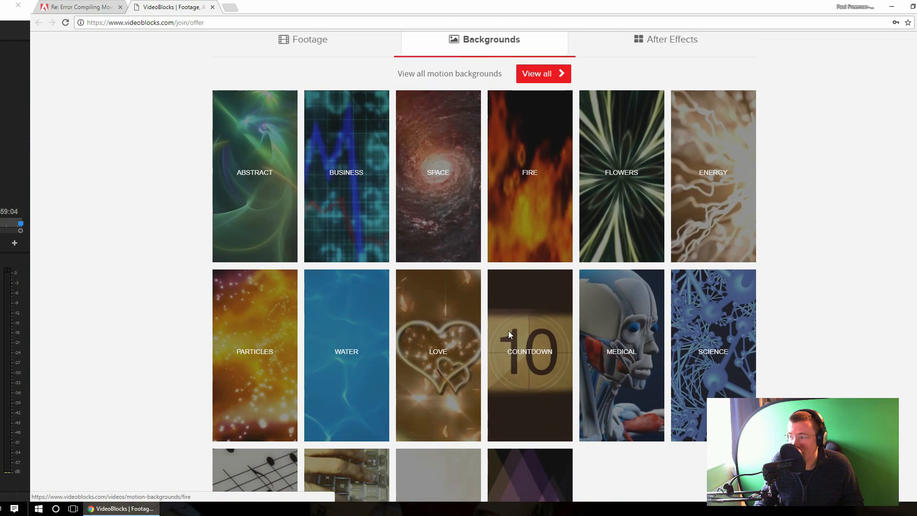
{"action": "scroll", "scroll_direction": "up", "scroll_amount": 3}
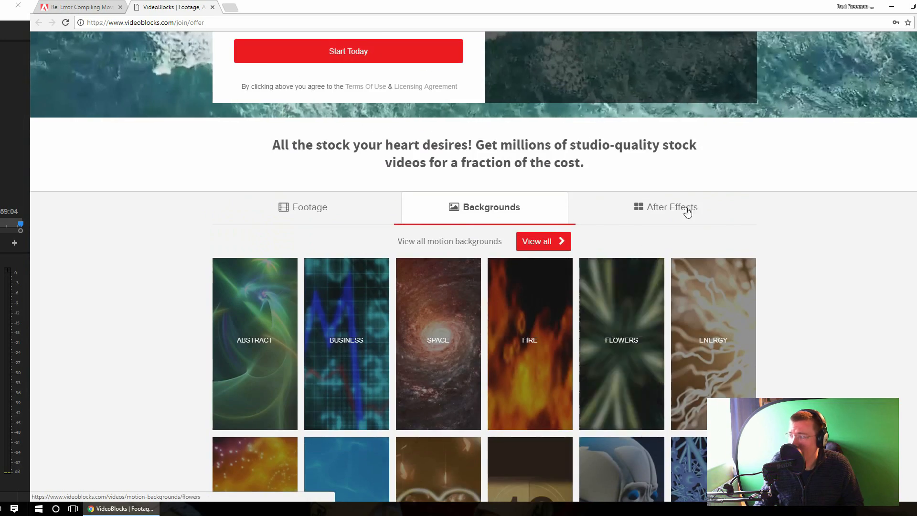
{"action": "left_click", "coordinate": [671, 206]}
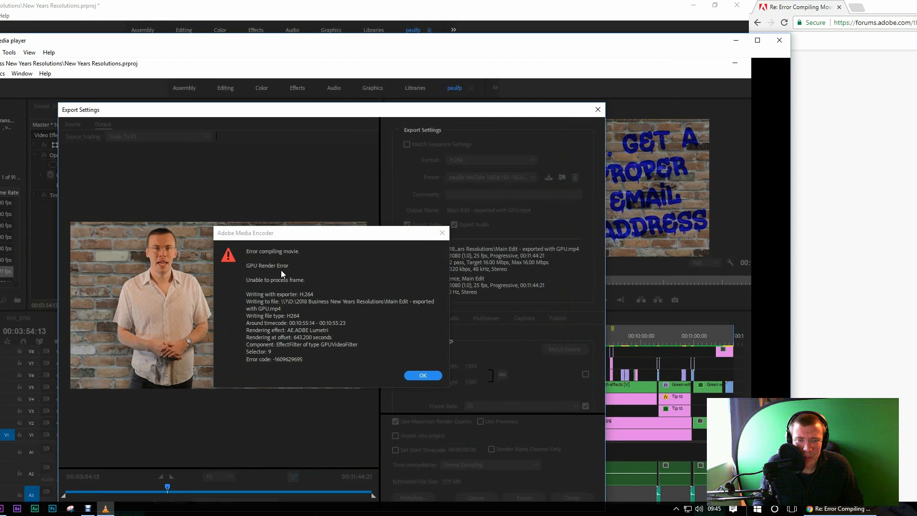
Dismiss the GPU render error and play Main Edit from the failing 00:10:55:14 frame.
{"action": "left_click", "coordinate": [423, 375]}
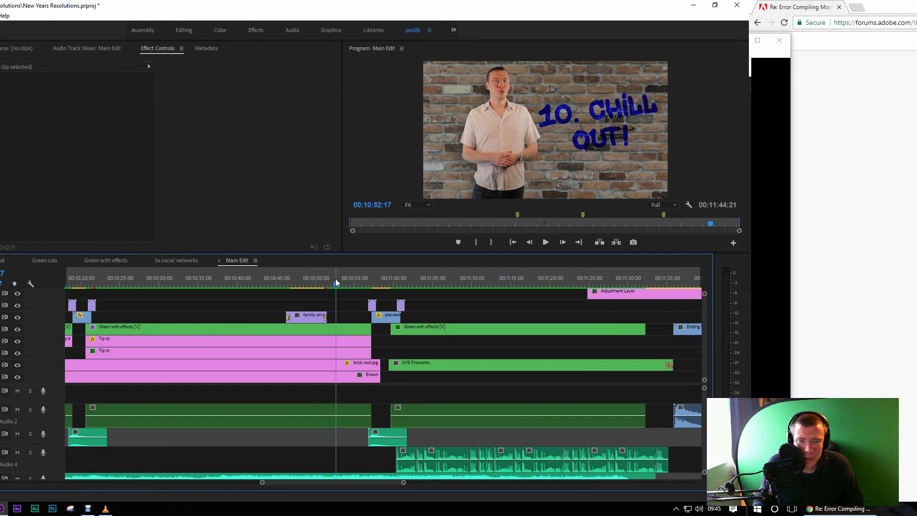
{"action": "left_click", "coordinate": [354, 284]}
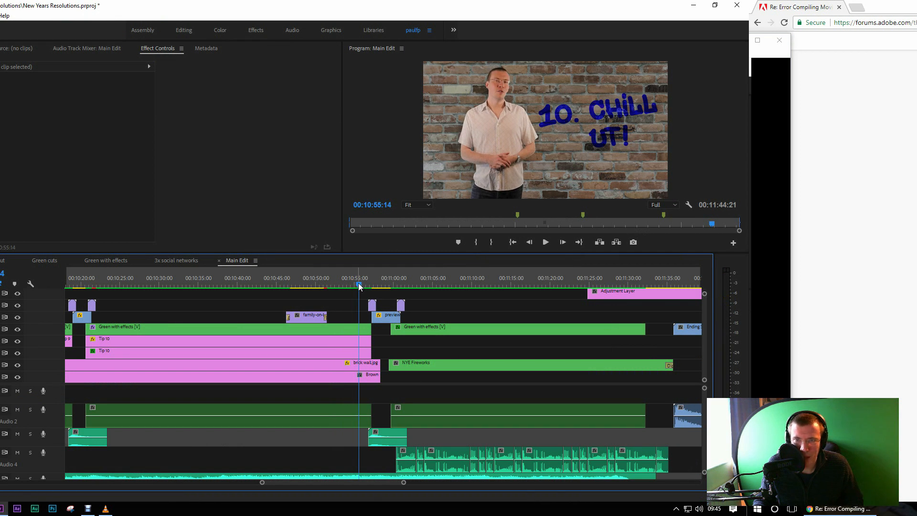
{"action": "left_click", "coordinate": [544, 242]}
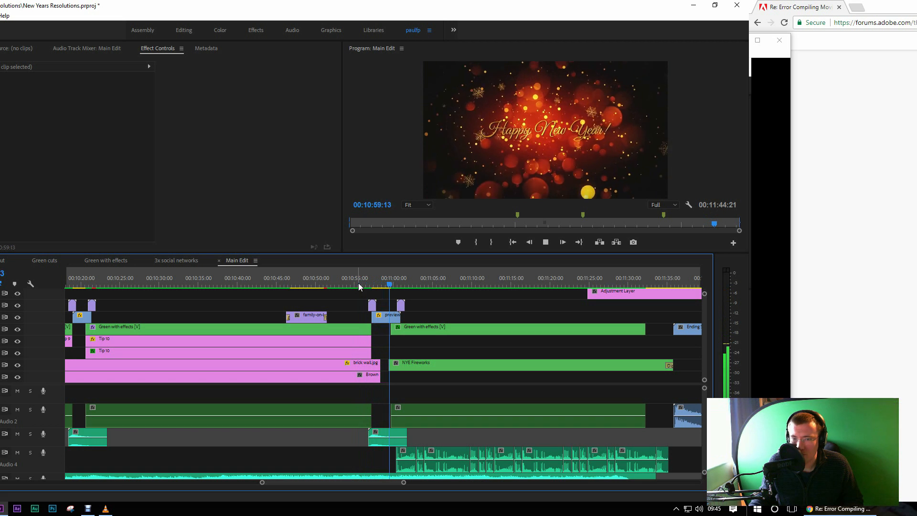
Stop at the Happy New Year title and move the playhead back to 00:10:26:07.
{"action": "left_click", "coordinate": [336, 284]}
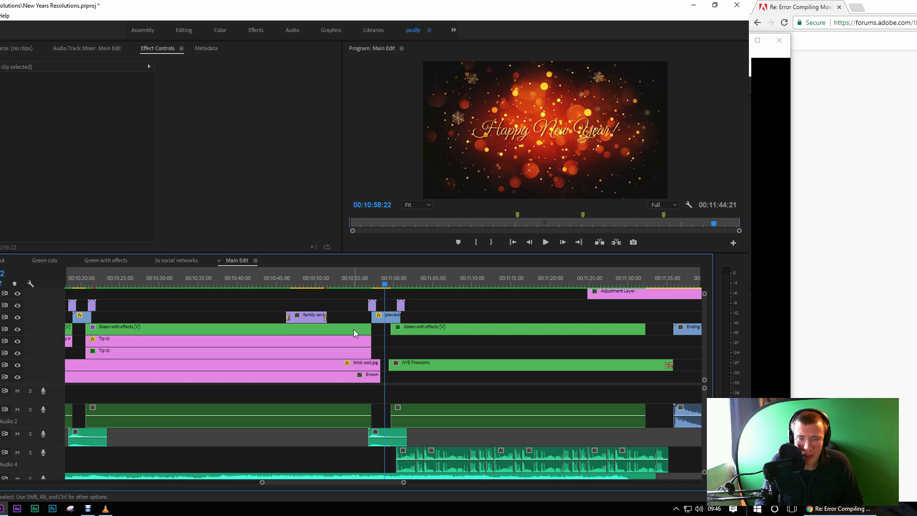
{"action": "mouse_move", "coordinate": [360, 281]}
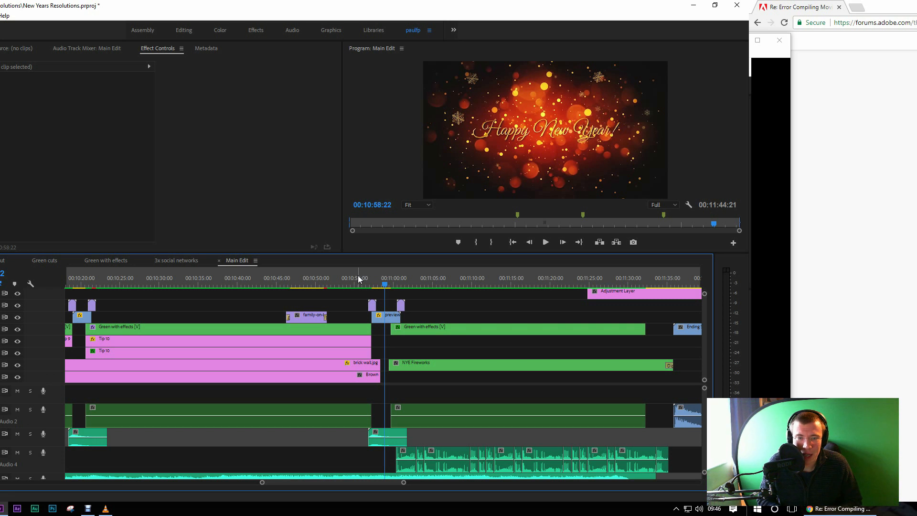
{"action": "left_click", "coordinate": [348, 283]}
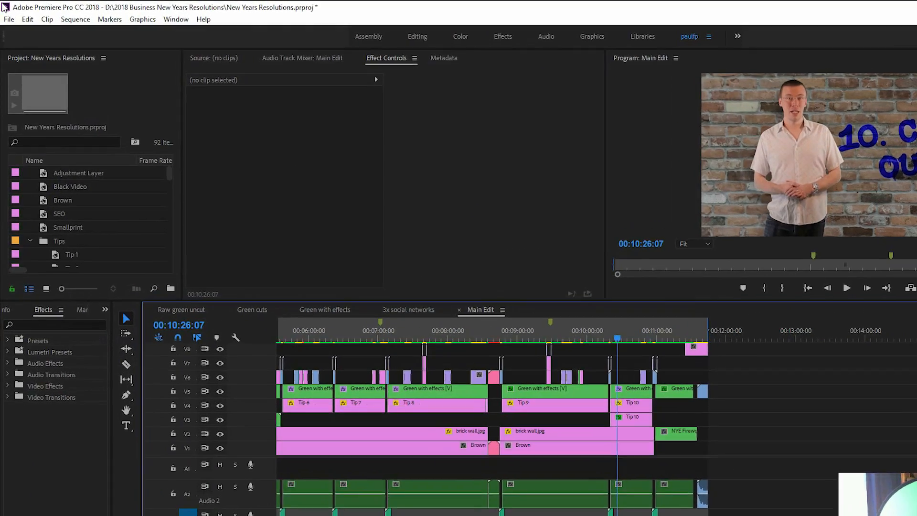
Create a new DSLR 1080p25 sequence named 'New Attempt' via File > New > Sequence.
{"action": "left_click", "coordinate": [8, 19]}
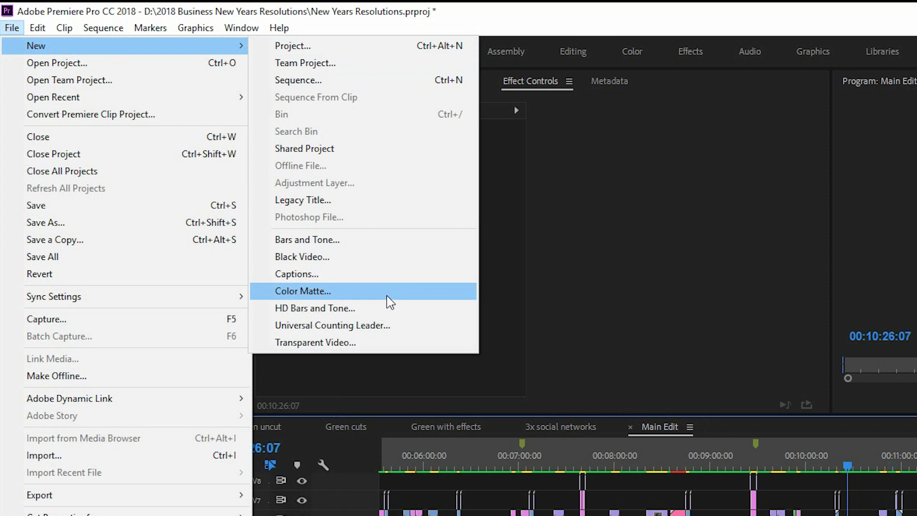
{"action": "left_click", "coordinate": [298, 80]}
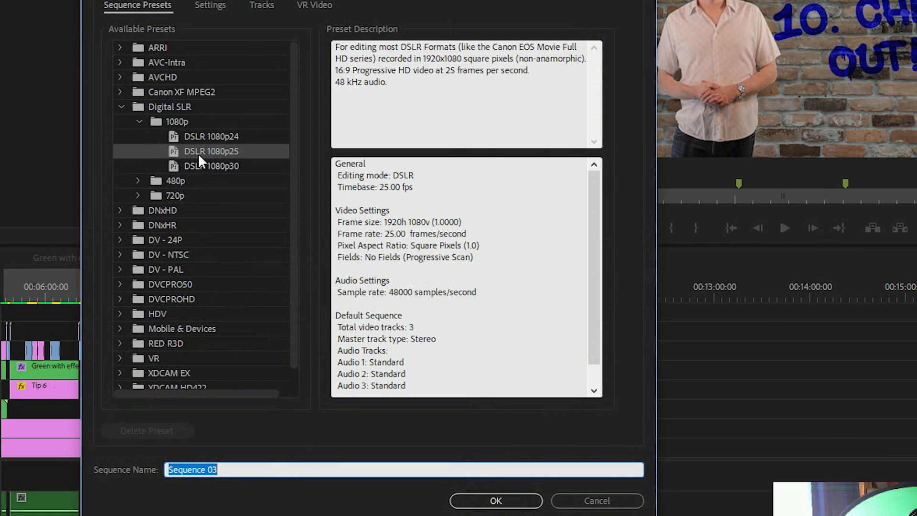
{"action": "mouse_move", "coordinate": [201, 155]}
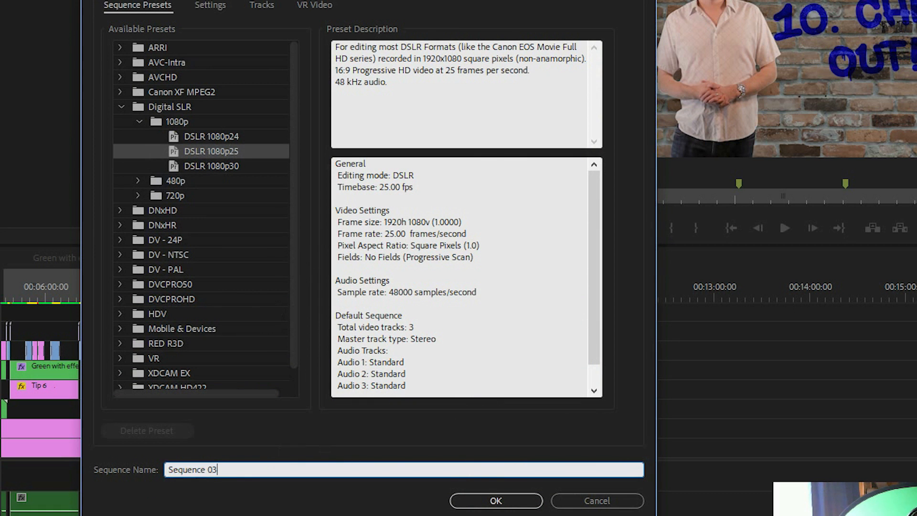
{"action": "type", "text": "New"}
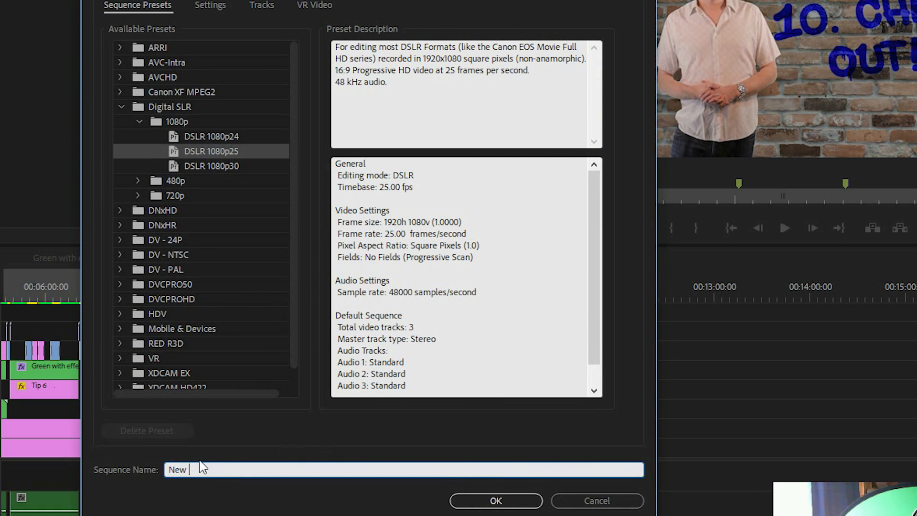
{"action": "type", "text": "Attempt"}
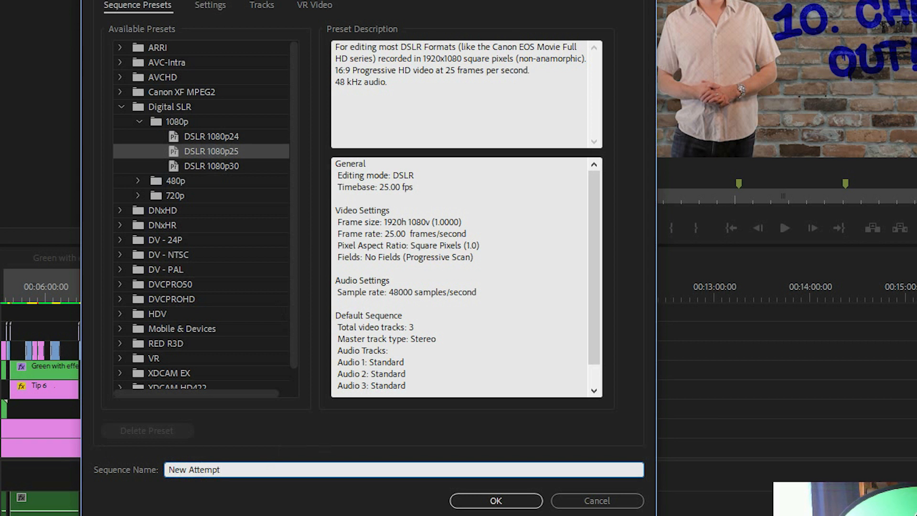
{"action": "left_click", "coordinate": [495, 500]}
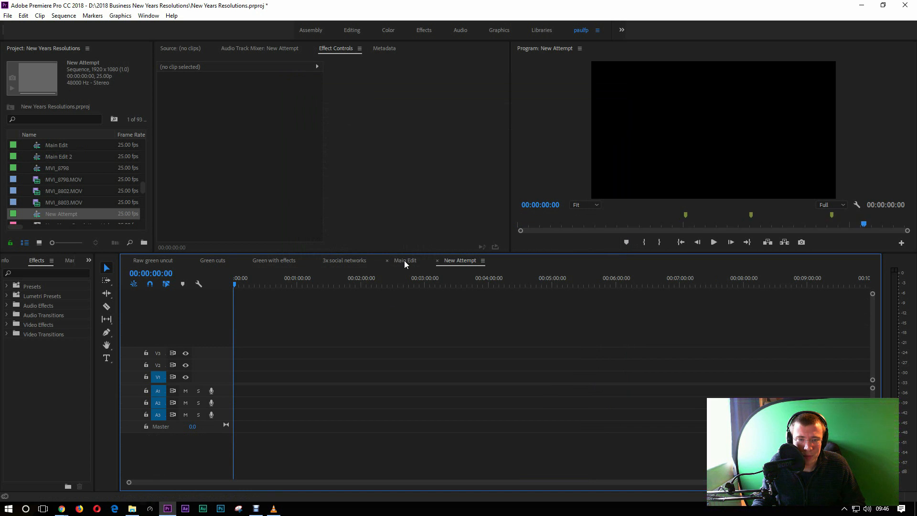
Select and copy every clip in the Main Edit sequence.
{"action": "left_click", "coordinate": [404, 260]}
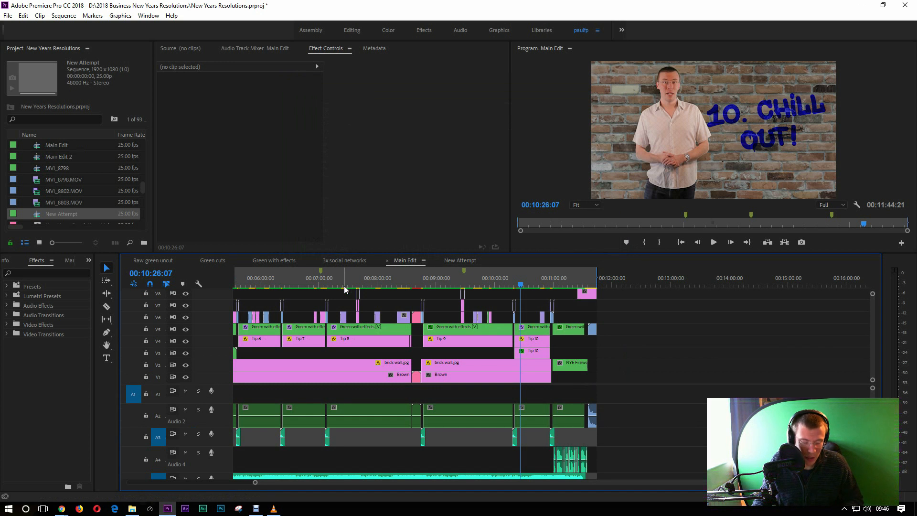
{"action": "key", "text": "ctrl+a"}
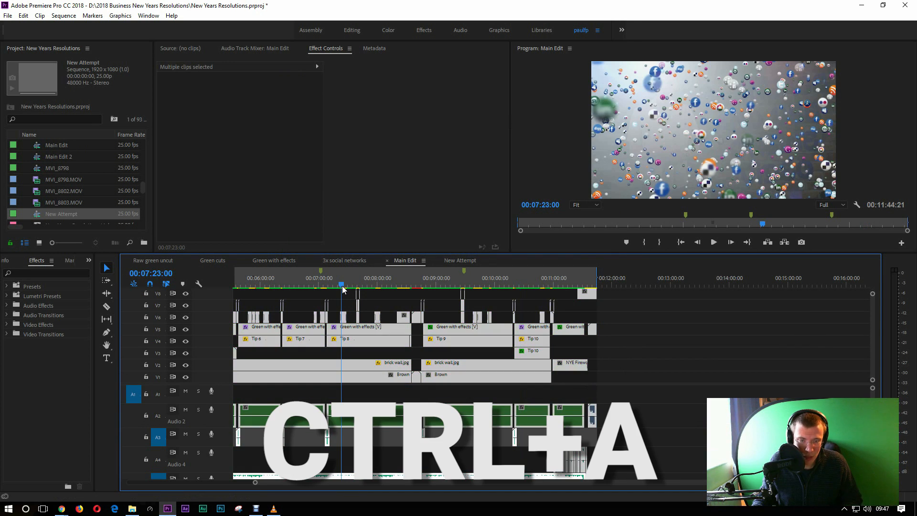
{"action": "key", "text": "ctrl+c"}
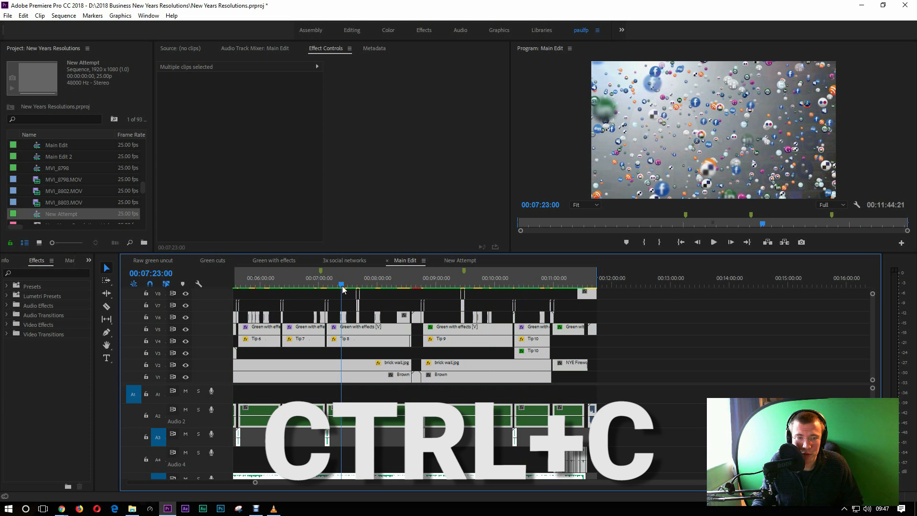
Paste the copied clips into the empty New Attempt sequence.
{"action": "left_click", "coordinate": [460, 261]}
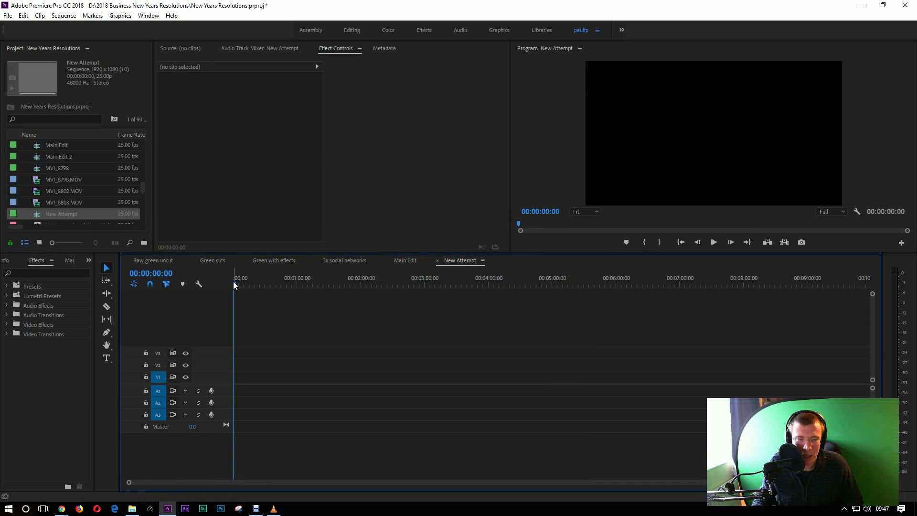
{"action": "key", "text": "ctrl+v"}
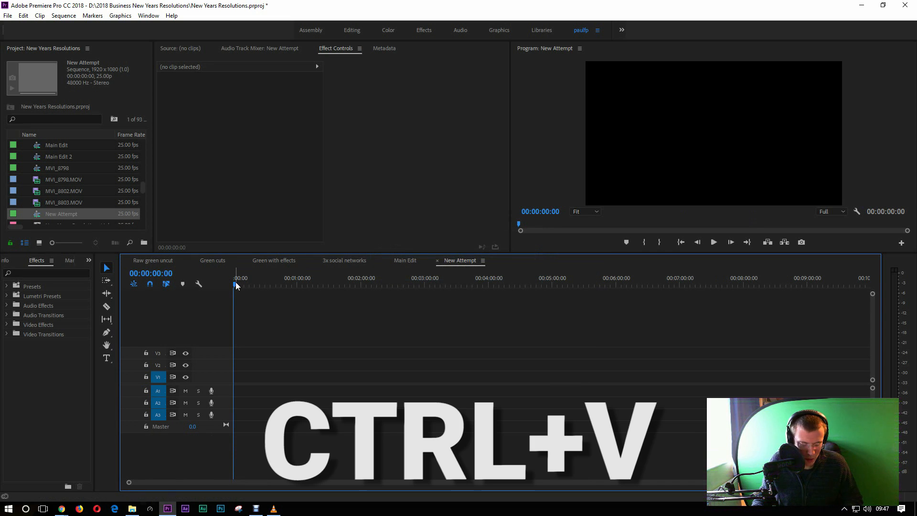
{"action": "key", "text": "ctrl+v"}
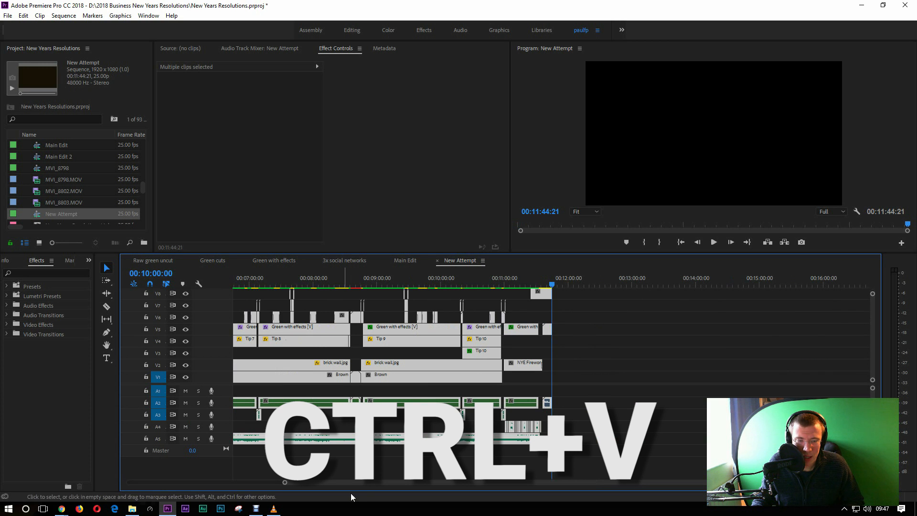
{"action": "key", "text": "Ctrl+V"}
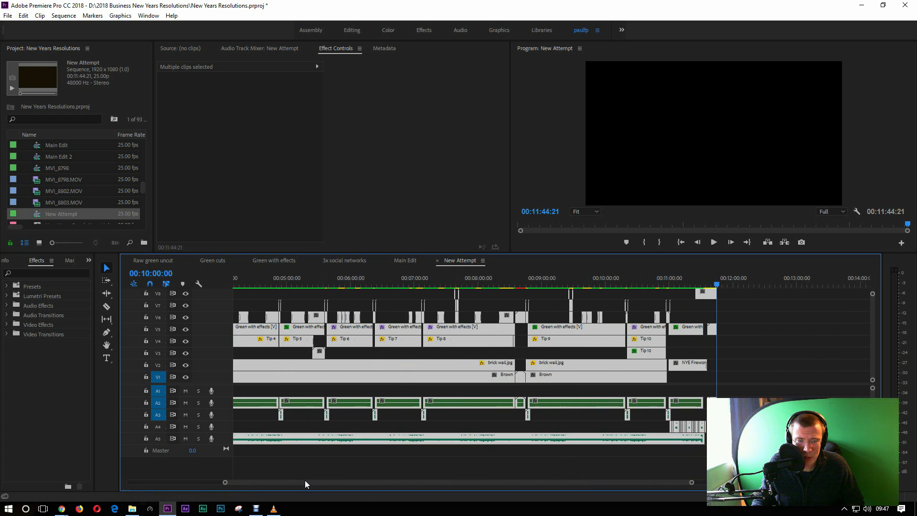
Scrub New Attempt around 8:20 and compare it against Main Edit.
{"action": "scroll", "scroll_direction": "left", "scroll_amount": 3}
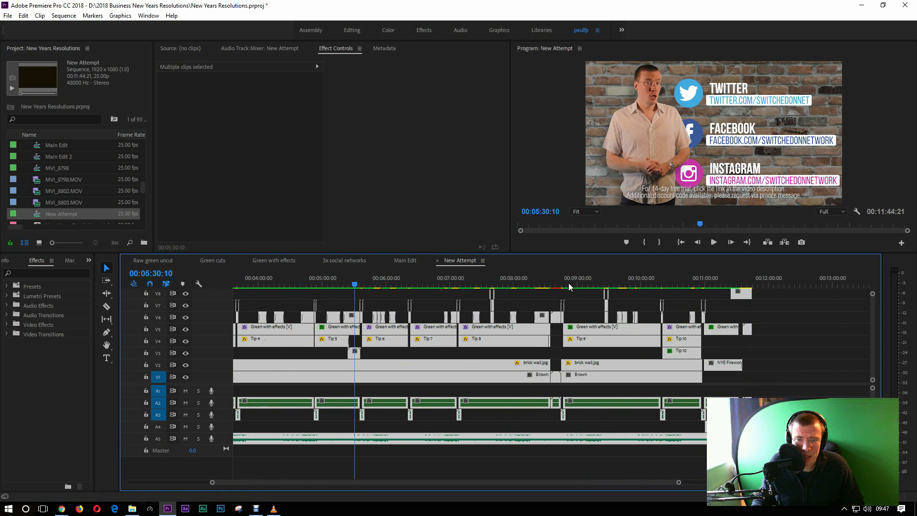
{"action": "left_click", "coordinate": [534, 284]}
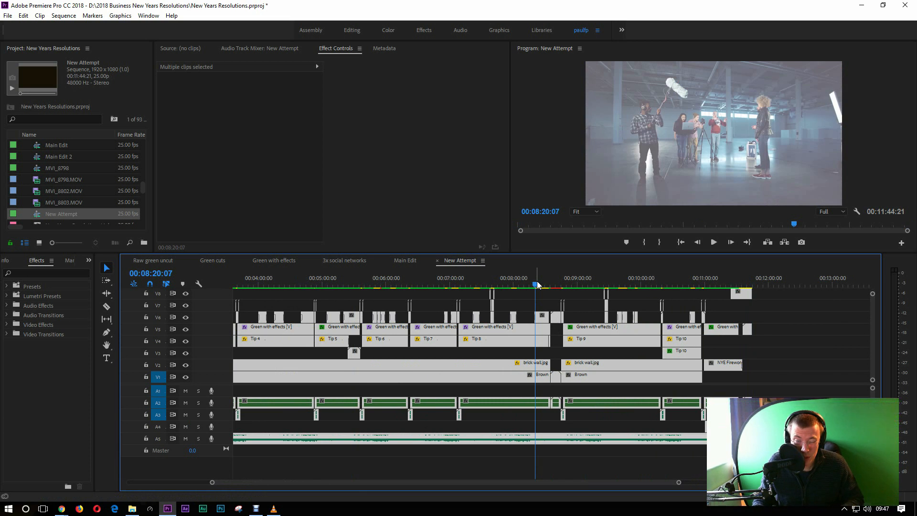
{"action": "mouse_move", "coordinate": [541, 286]}
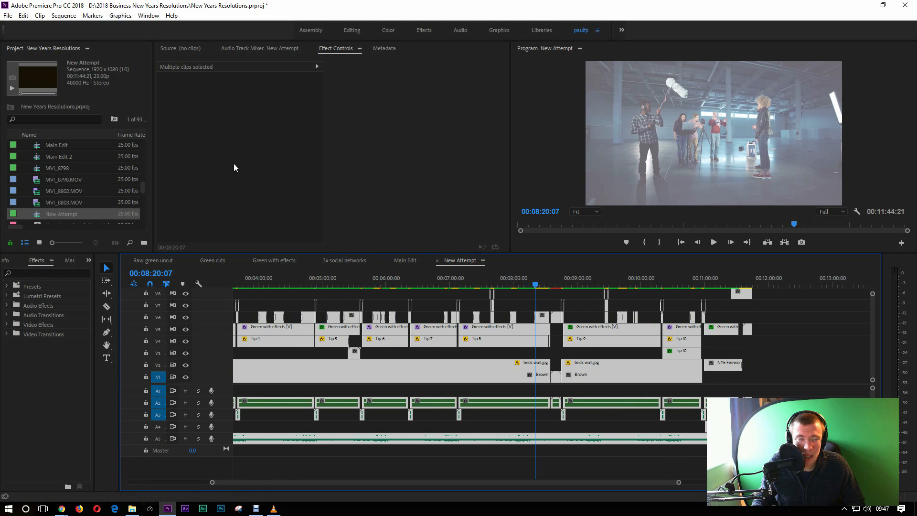
{"action": "mouse_move", "coordinate": [442, 281]}
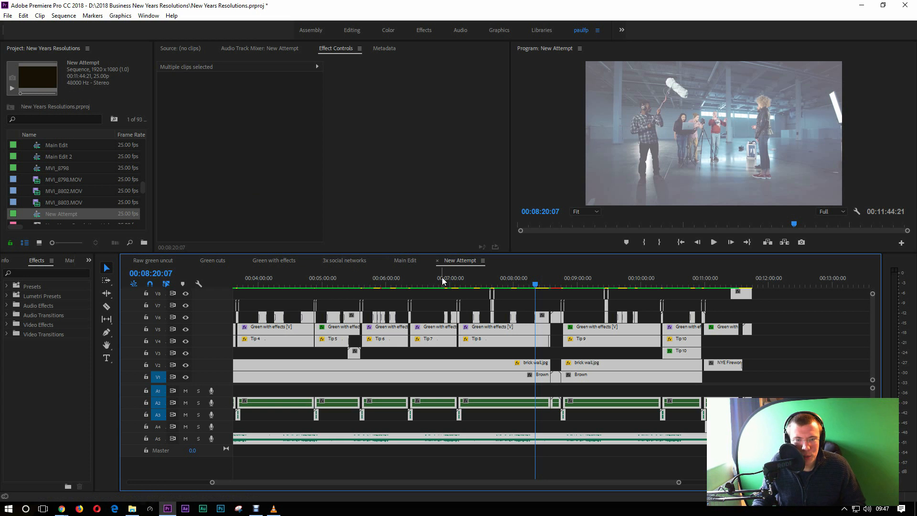
{"action": "mouse_move", "coordinate": [404, 265]}
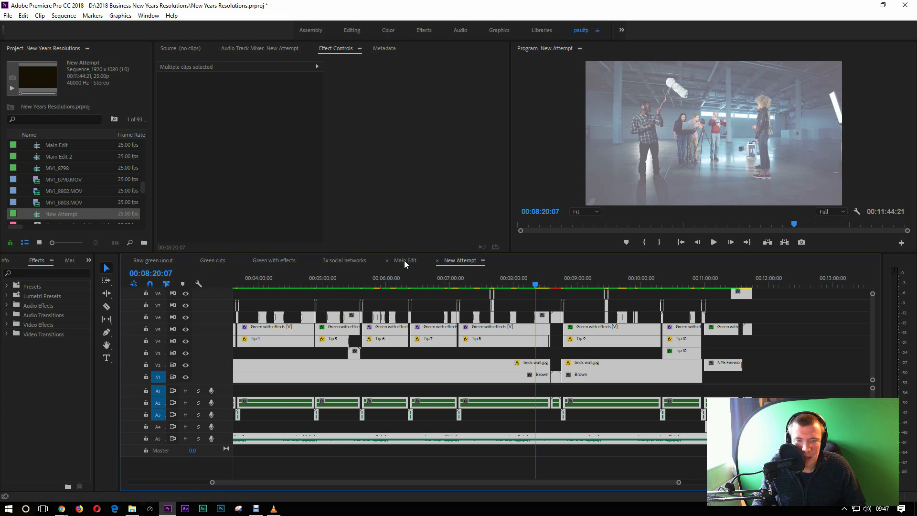
{"action": "left_click", "coordinate": [404, 261]}
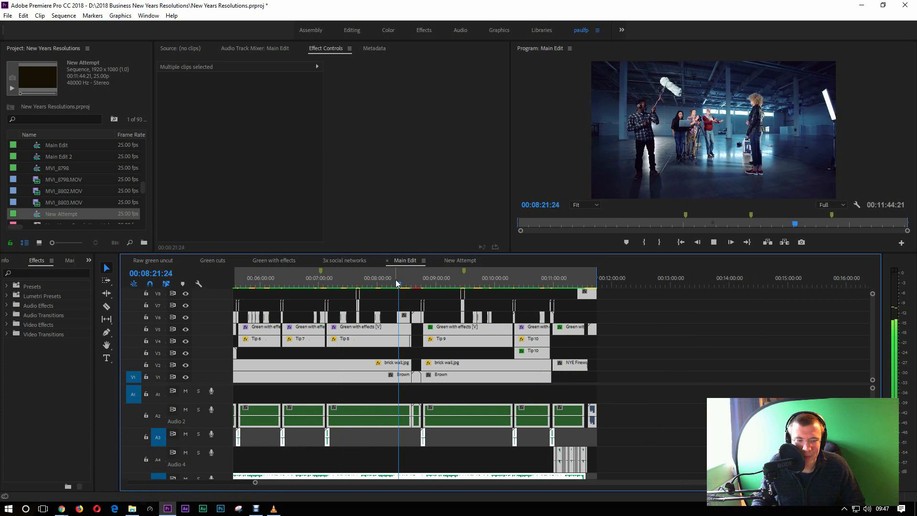
Return to New Attempt and play back the pasted Tip 7 section.
{"action": "left_click", "coordinate": [460, 260]}
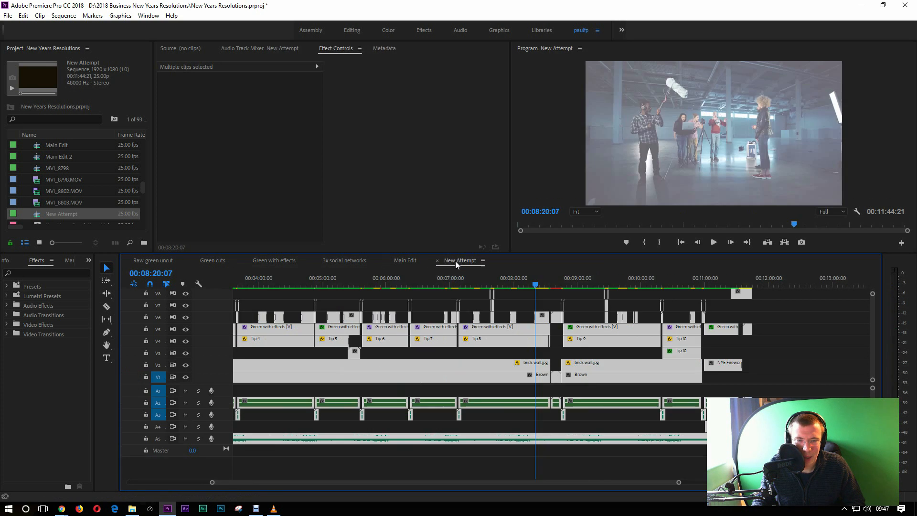
{"action": "left_click", "coordinate": [427, 283]}
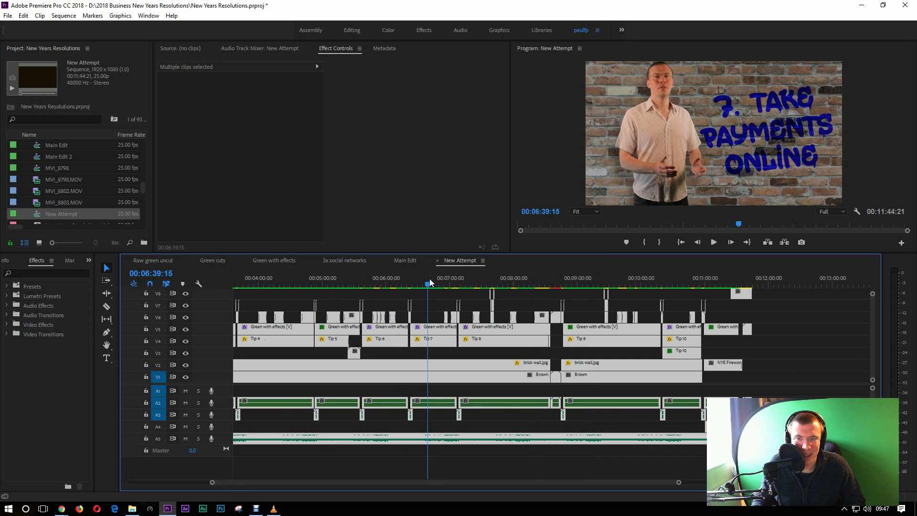
{"action": "left_click", "coordinate": [712, 242]}
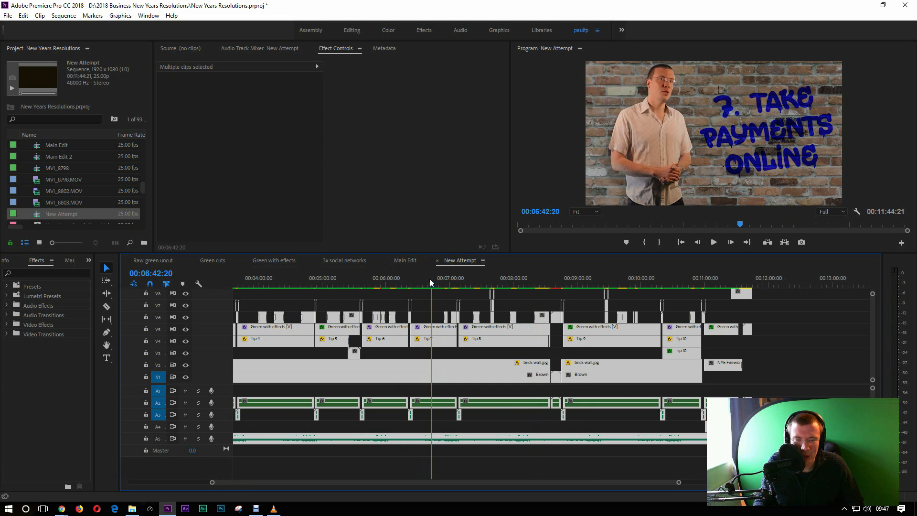
{"action": "mouse_move", "coordinate": [16, 30]}
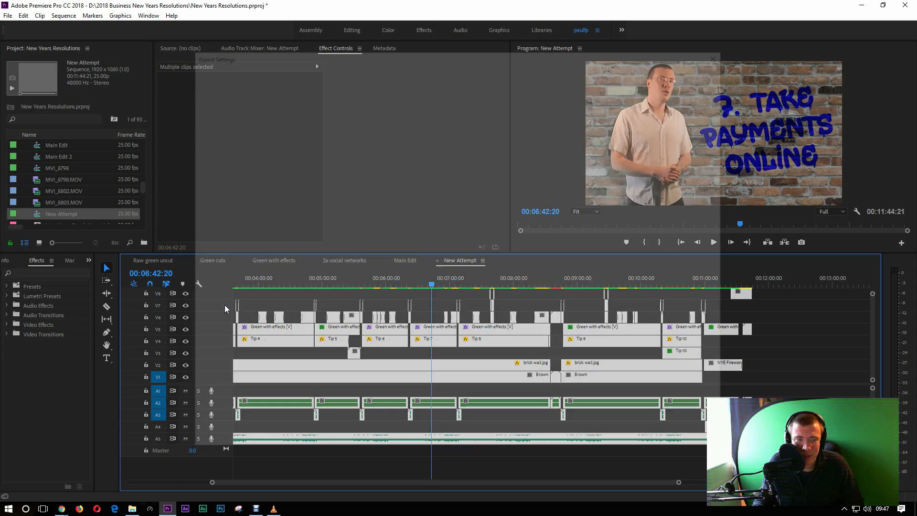
Select the custom paulfp YouTube 1080p HD export preset for New Attempt.
{"action": "left_click", "coordinate": [617, 119]}
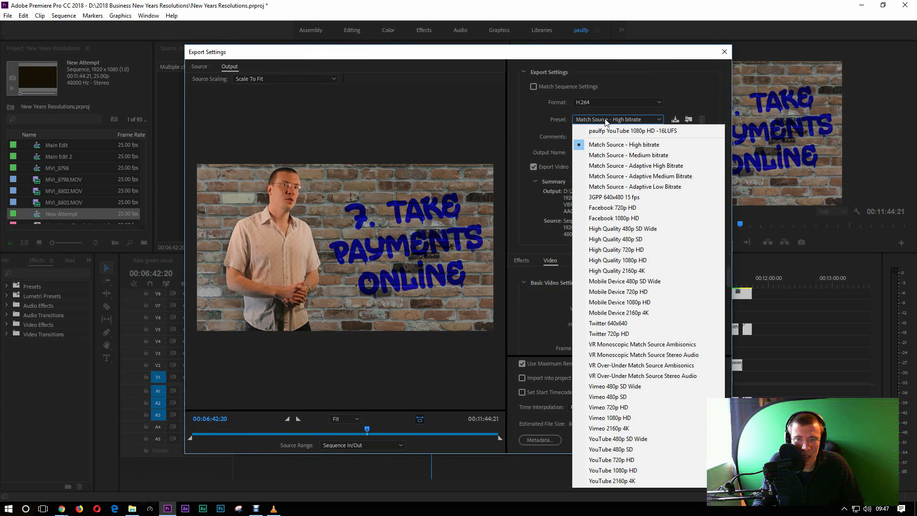
{"action": "left_click", "coordinate": [631, 130]}
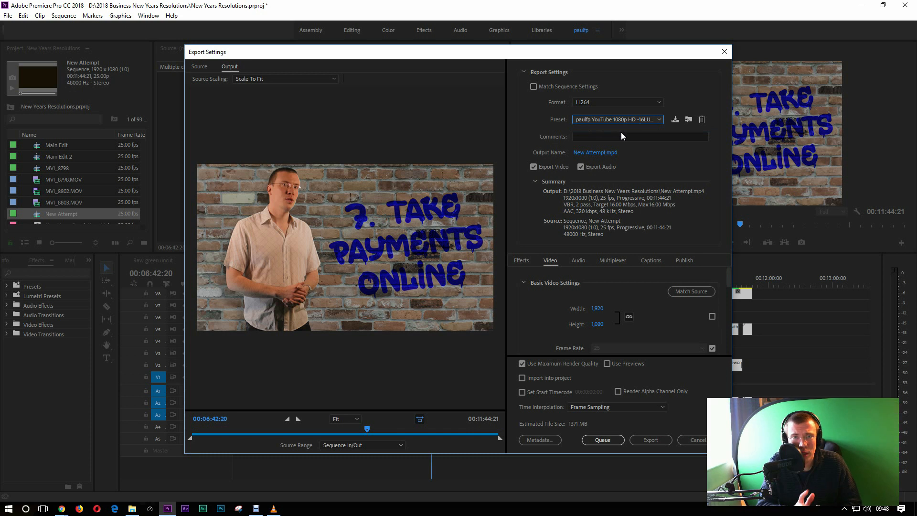
{"action": "mouse_move", "coordinate": [581, 180]}
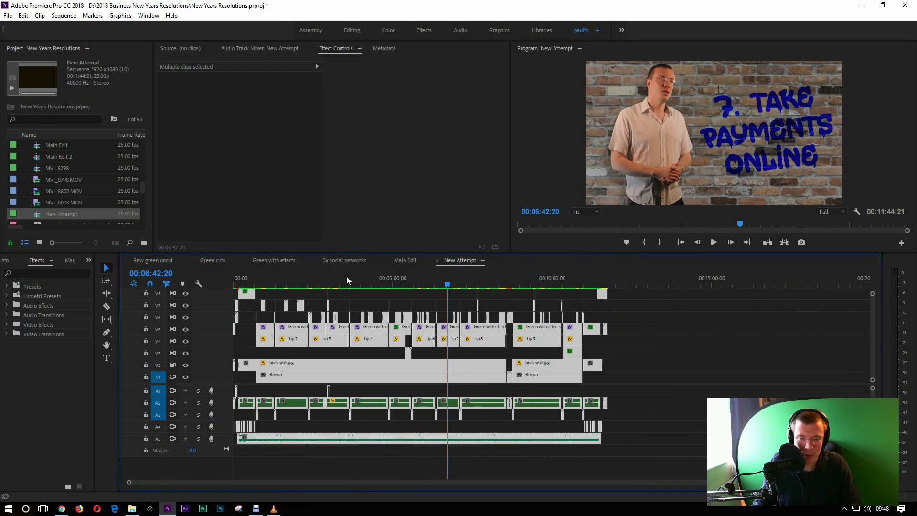
{"action": "mouse_move", "coordinate": [273, 292]}
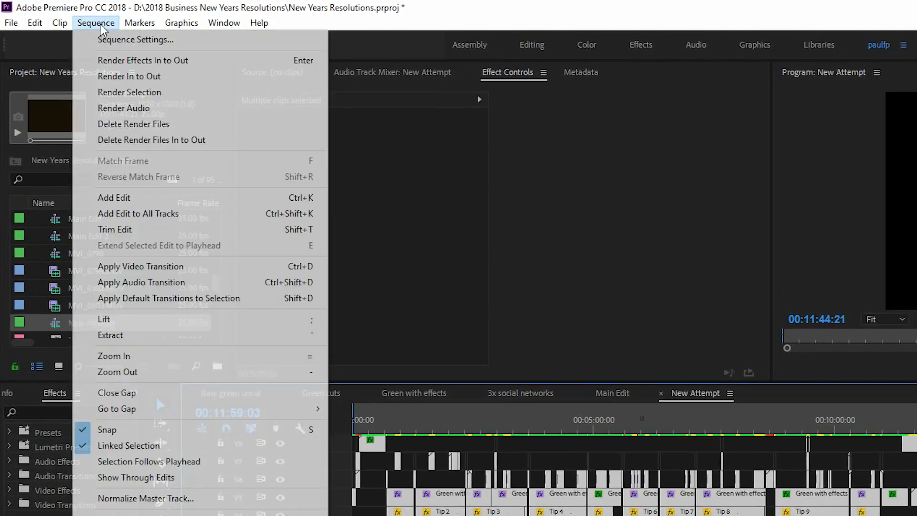
{"action": "mouse_move", "coordinate": [298, 184]}
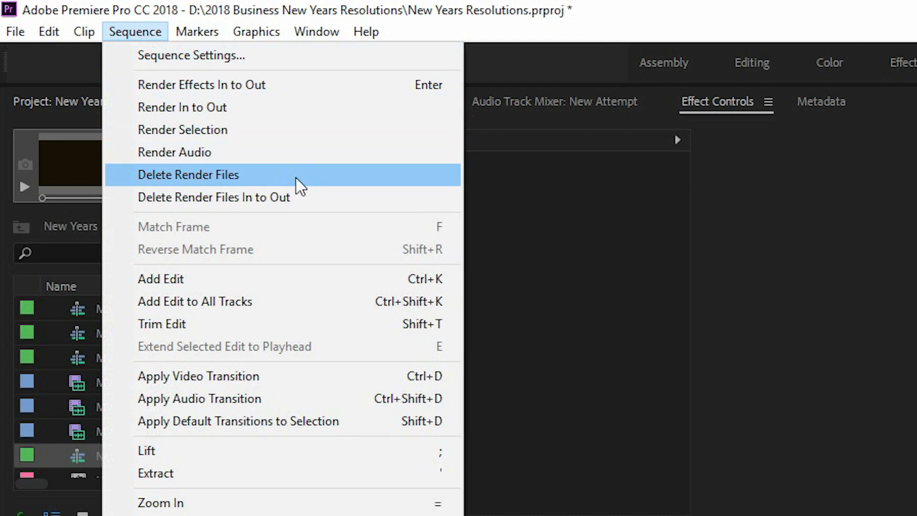
{"action": "mouse_move", "coordinate": [321, 197]}
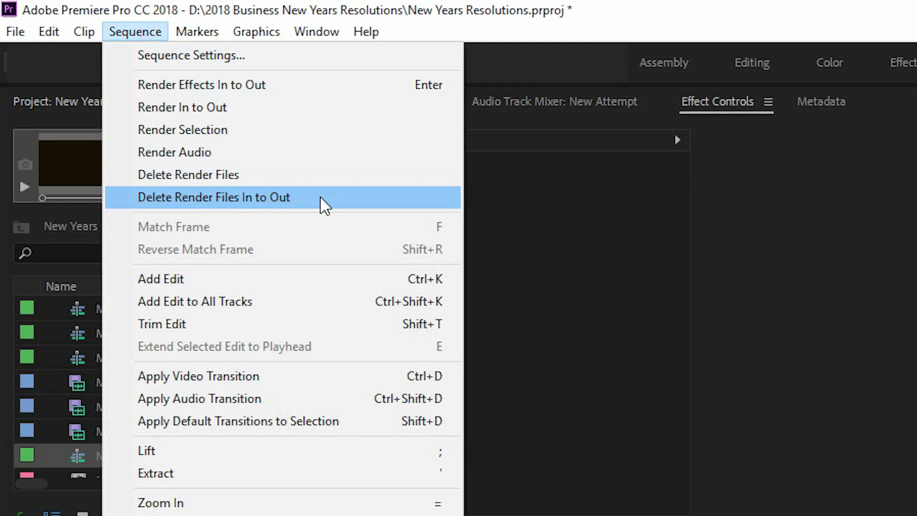
{"action": "mouse_move", "coordinate": [305, 211]}
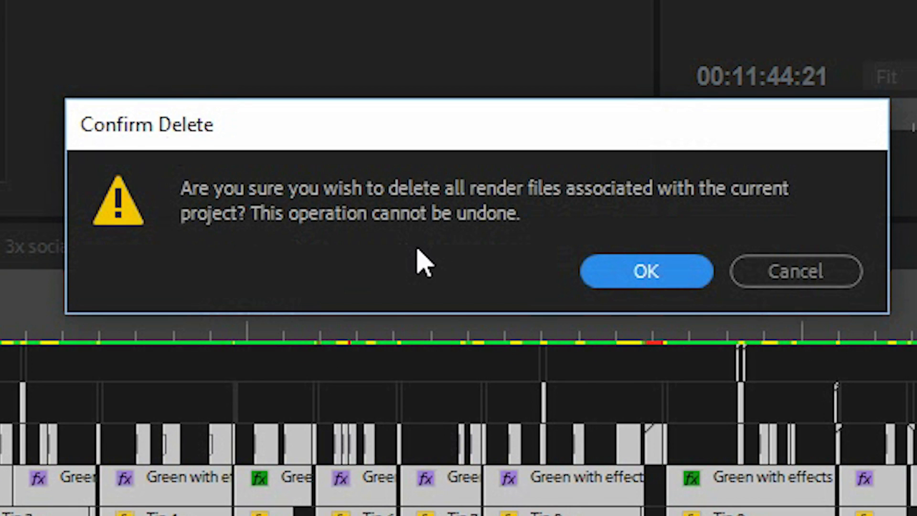
{"action": "mouse_move", "coordinate": [205, 292]}
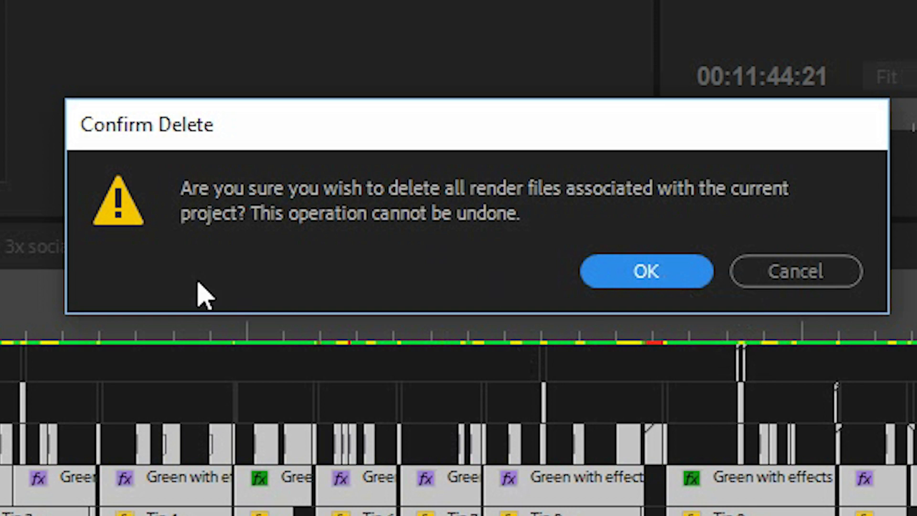
{"action": "mouse_move", "coordinate": [286, 307]}
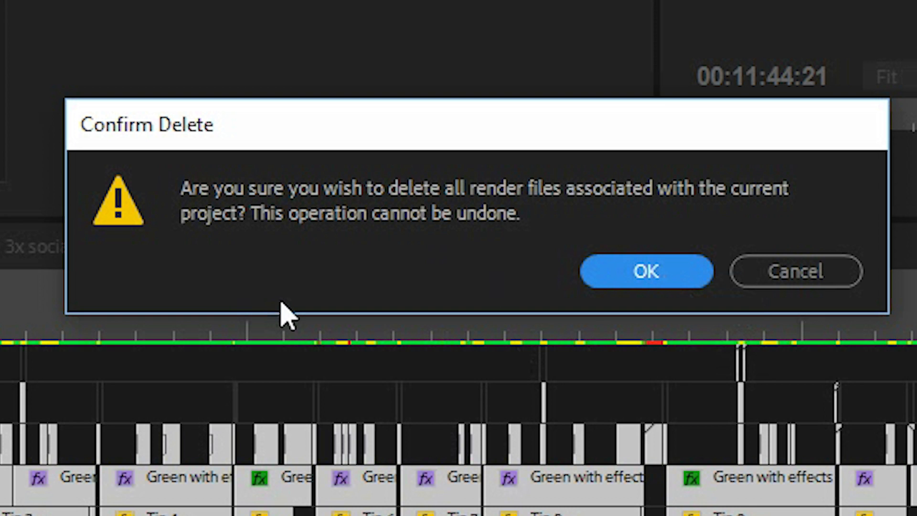